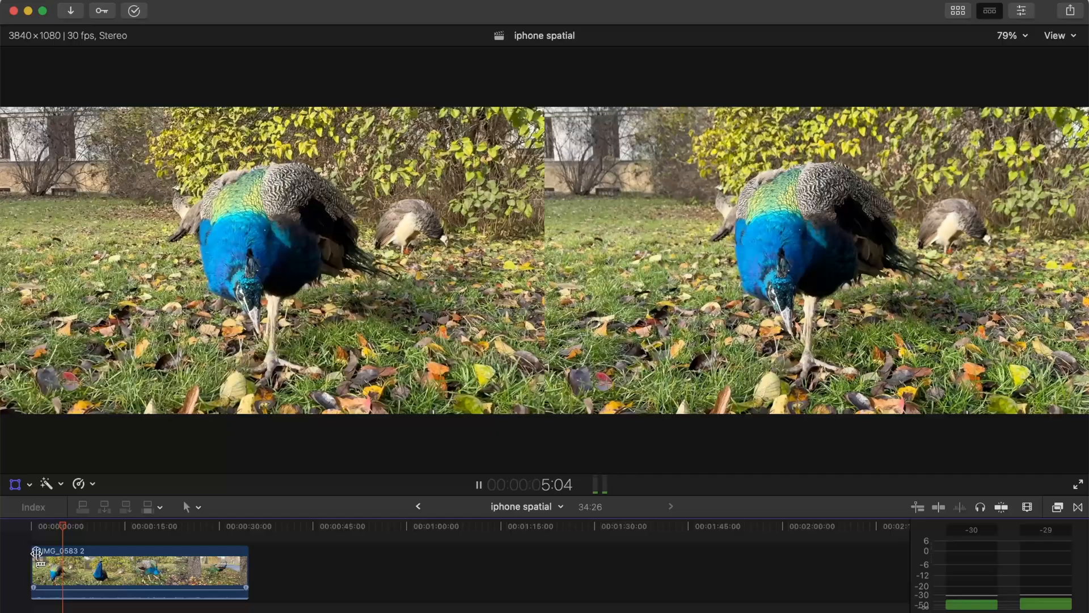
Select the tram clip AW3A9998 and play it in the dual-fisheye preview
left_click(1060, 10)
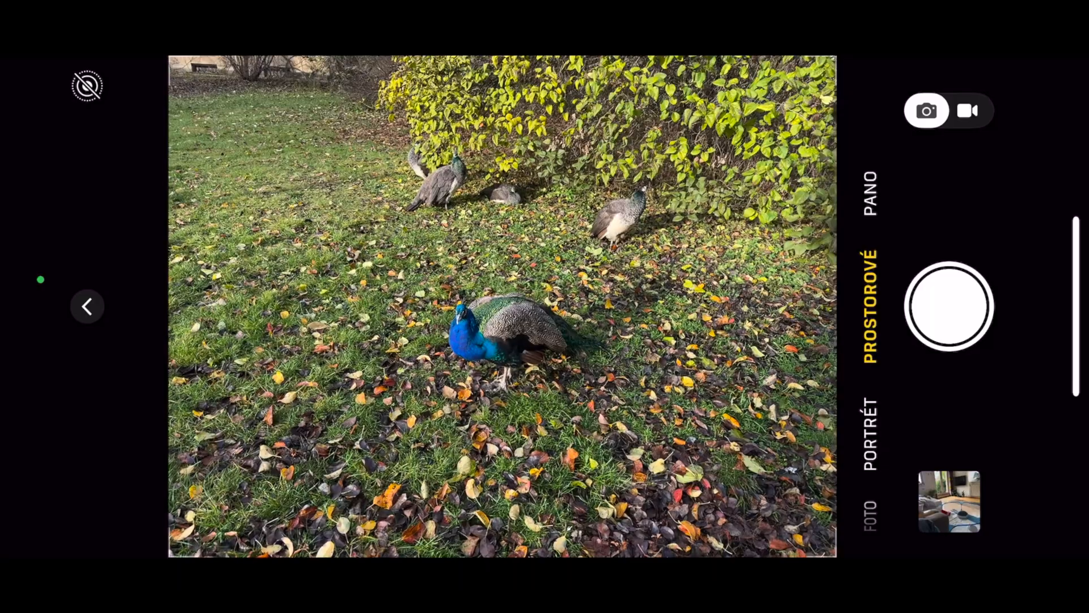
left_click(967, 110)
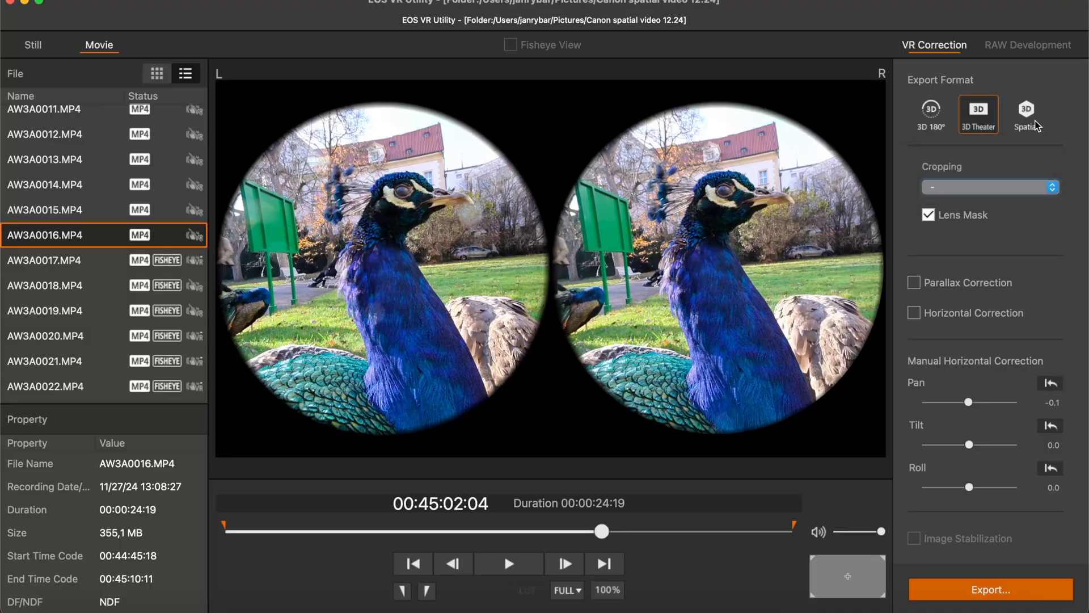
left_click(1026, 115)
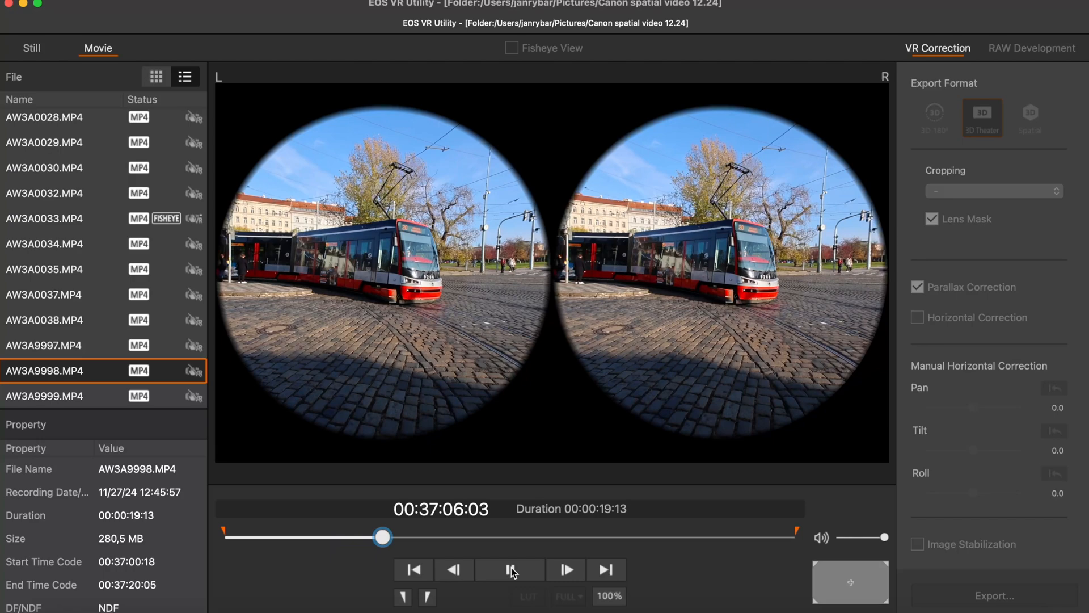
left_click(510, 569)
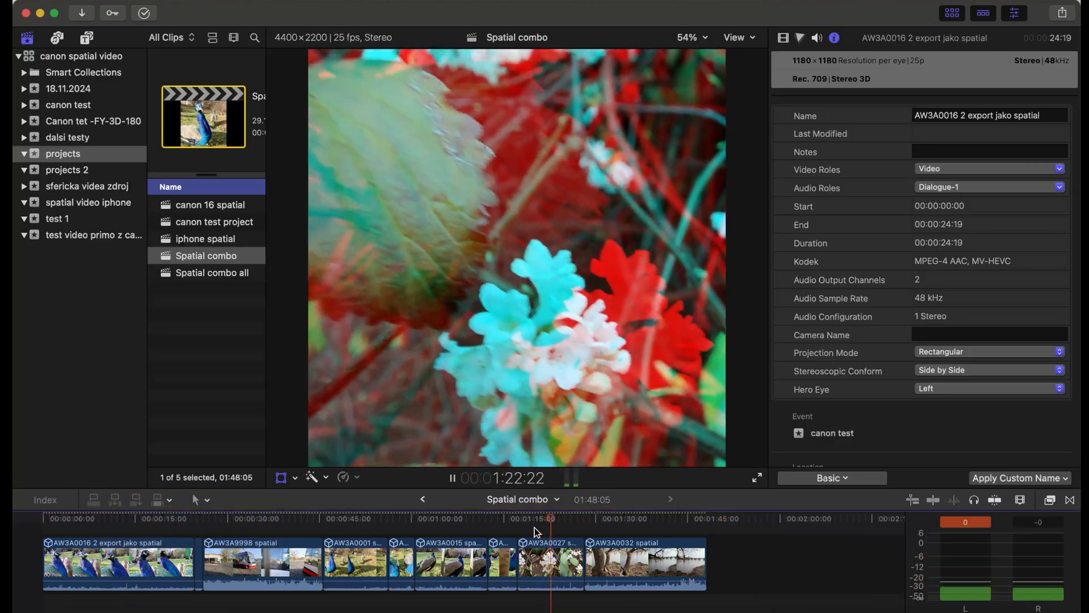
left_click(1065, 12)
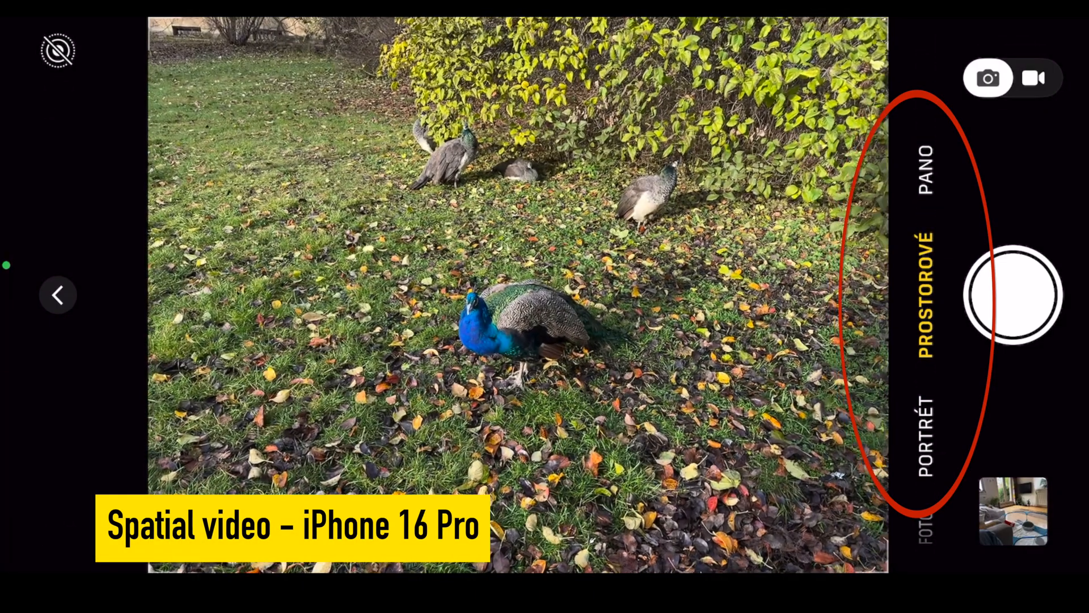
Start recording a spatial video of the blue peacock among the peahens
left_click(1014, 295)
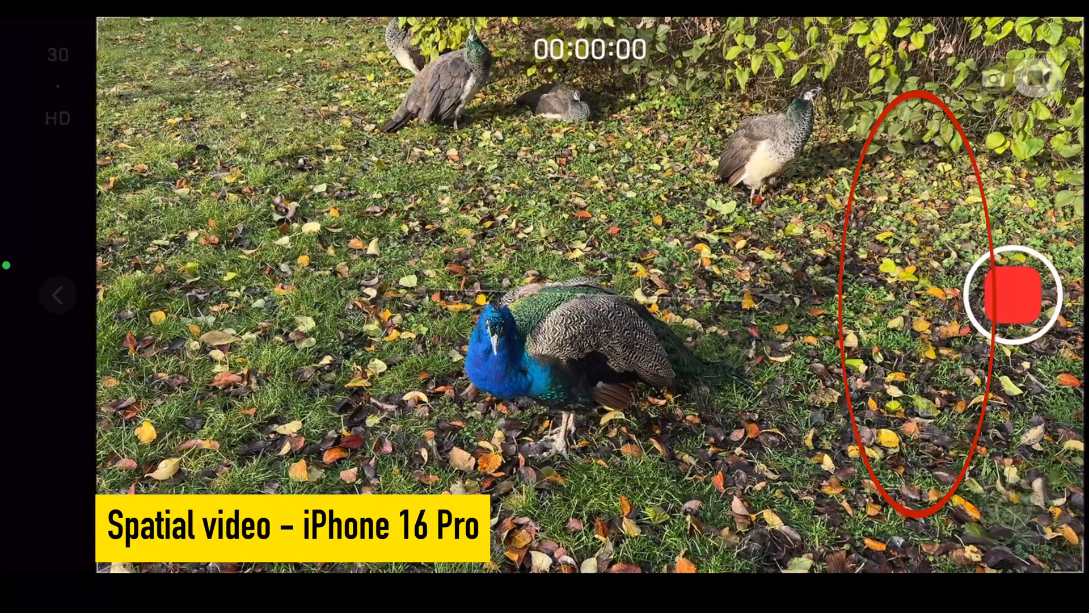
left_click(1014, 295)
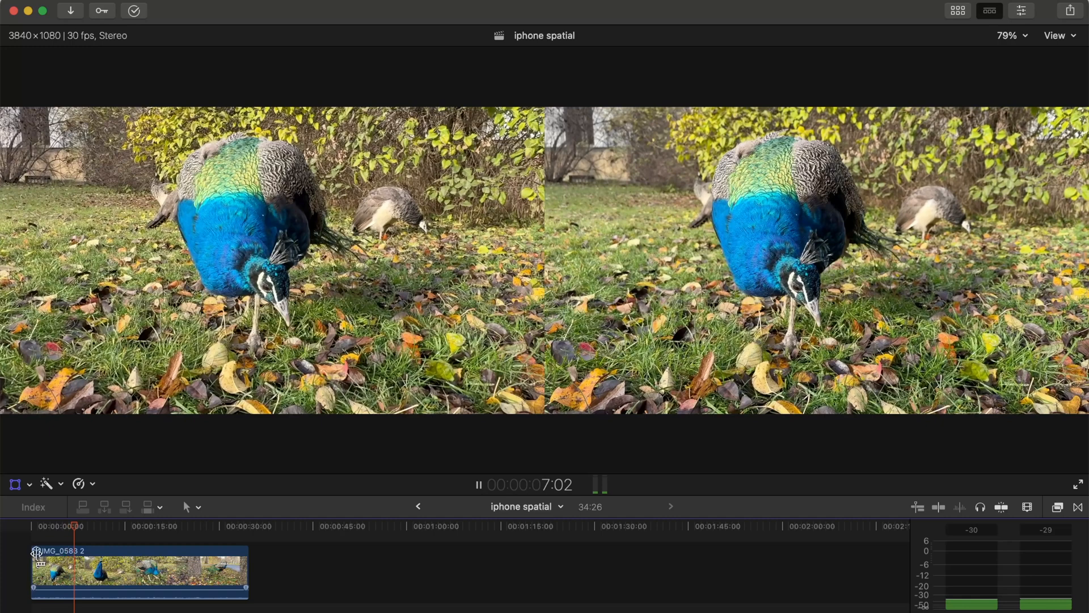
Show the iPhone spatial clip as an Anaglyph via Show Stereoscopic As
left_click(1053, 37)
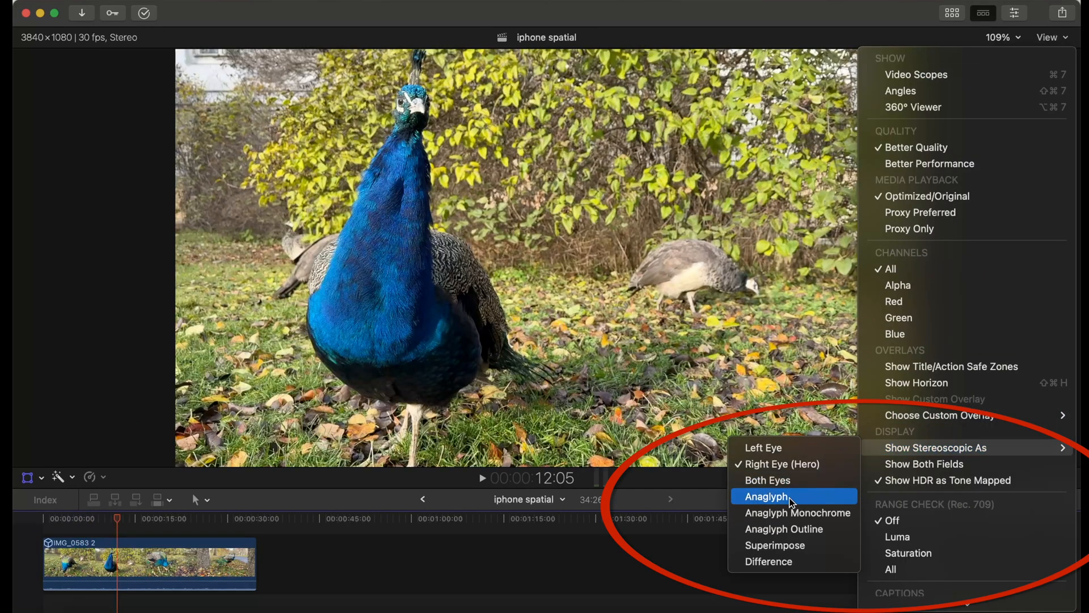
left_click(768, 496)
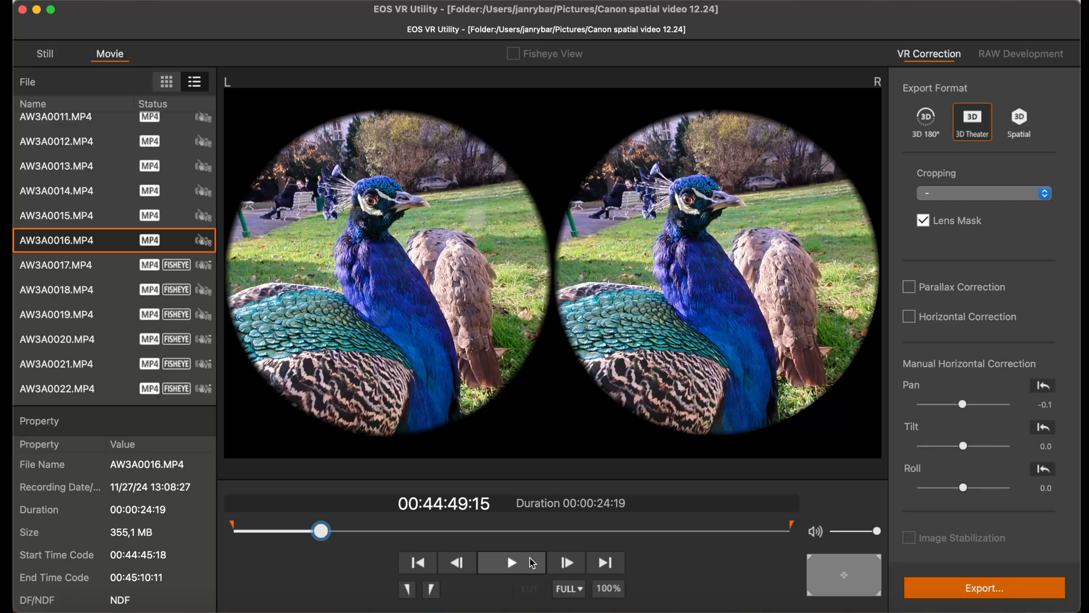
Play and pause the AW3A0016 peacock clip in the preview
left_click(511, 562)
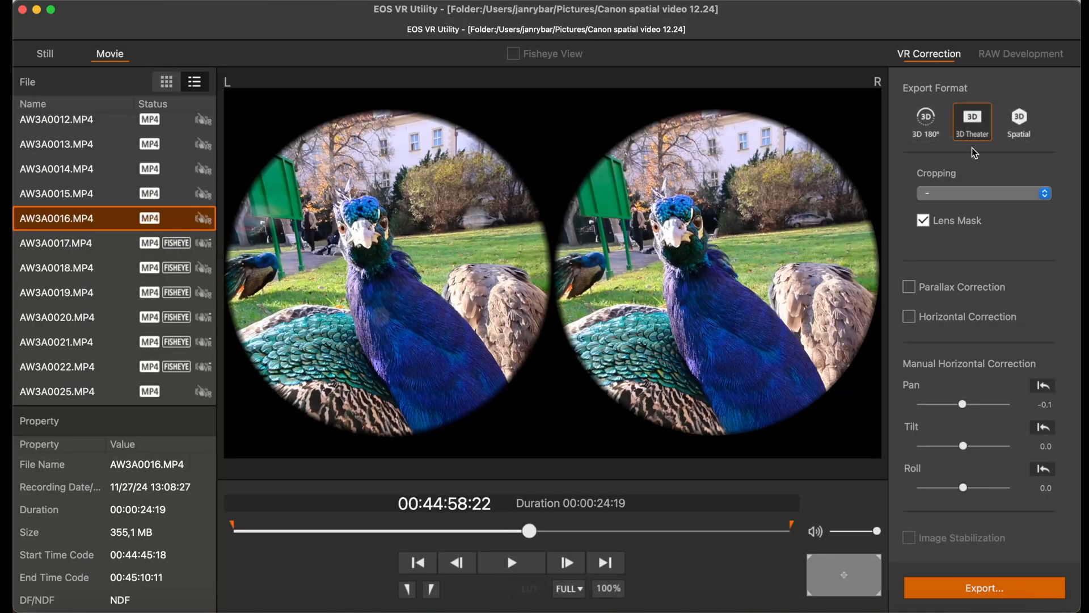
left_click(511, 562)
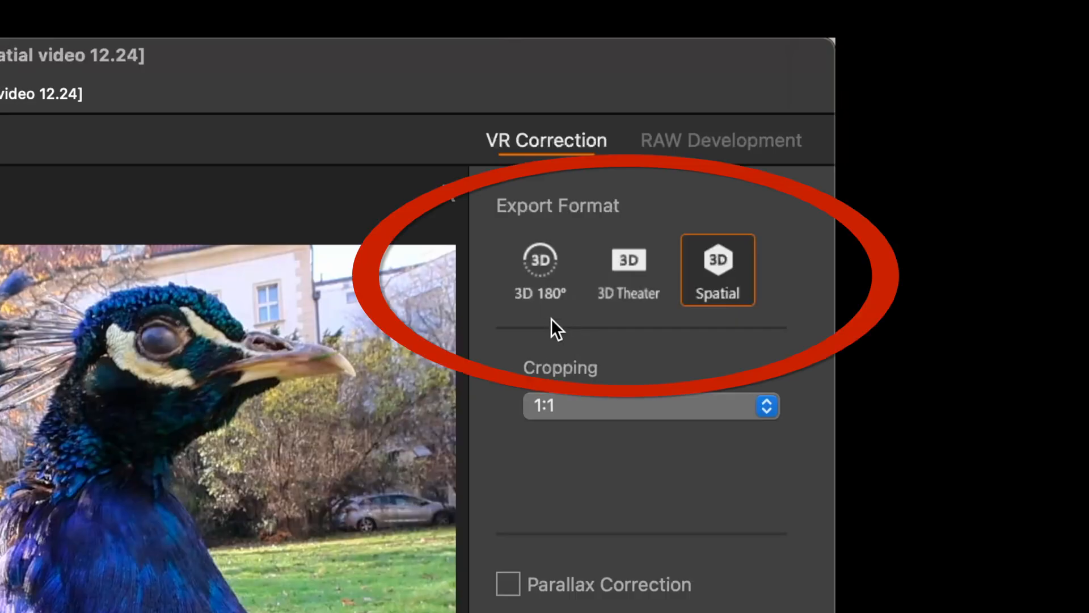
mouse_move(628, 291)
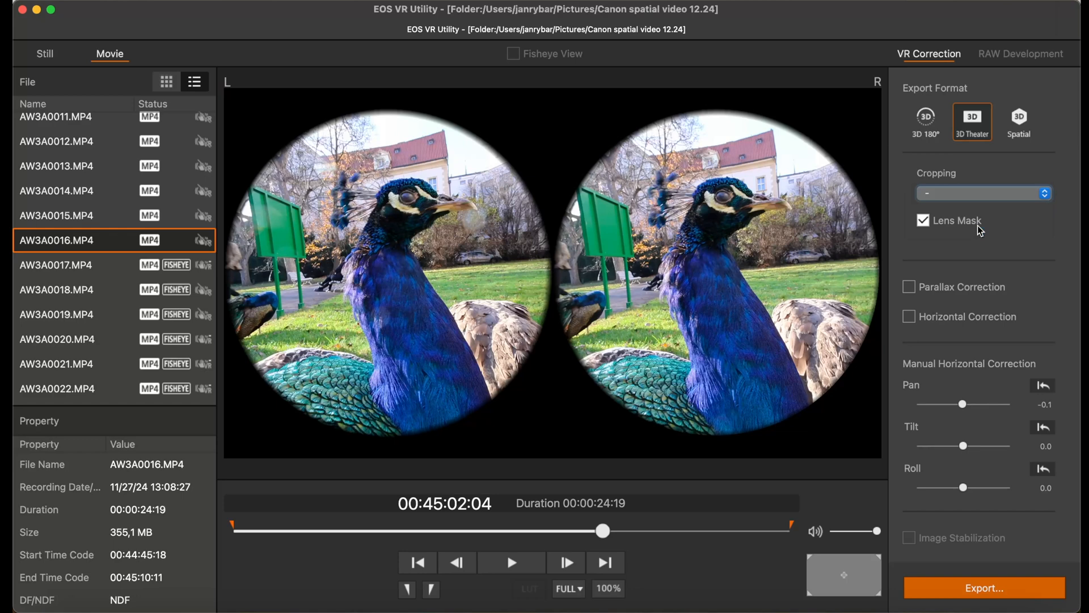
Export AW3A0016 as Spatial video in MV-HEVC, then resume playback
left_click(982, 193)
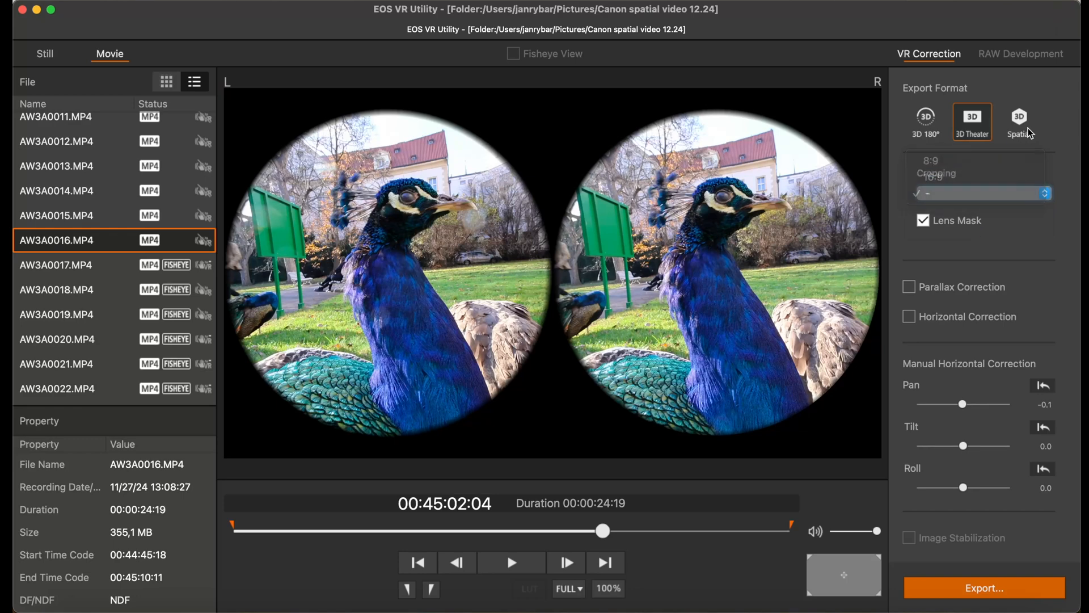
left_click(1019, 118)
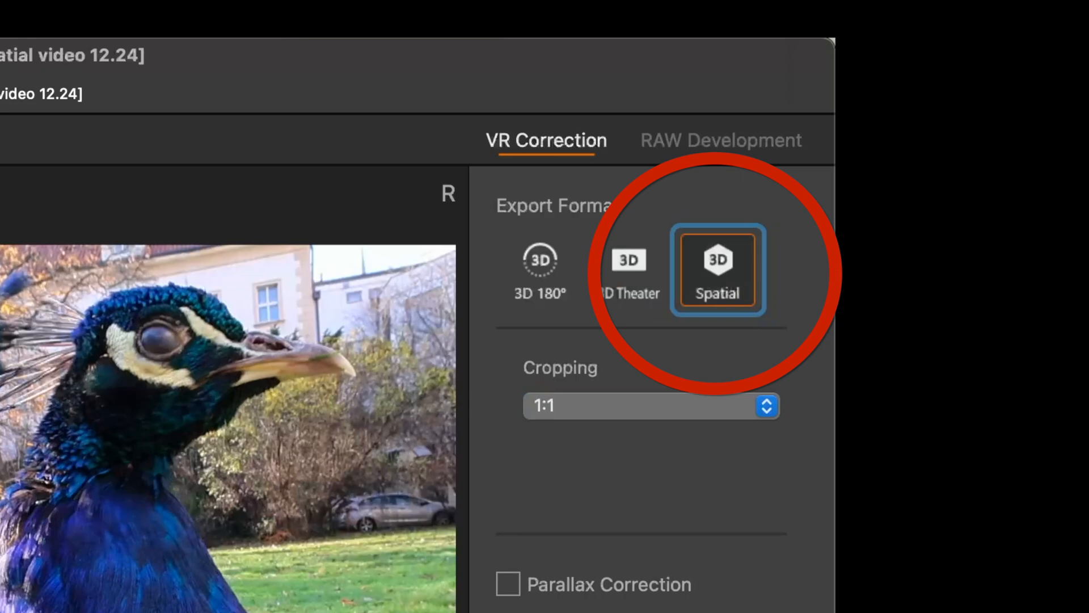
left_click(1009, 598)
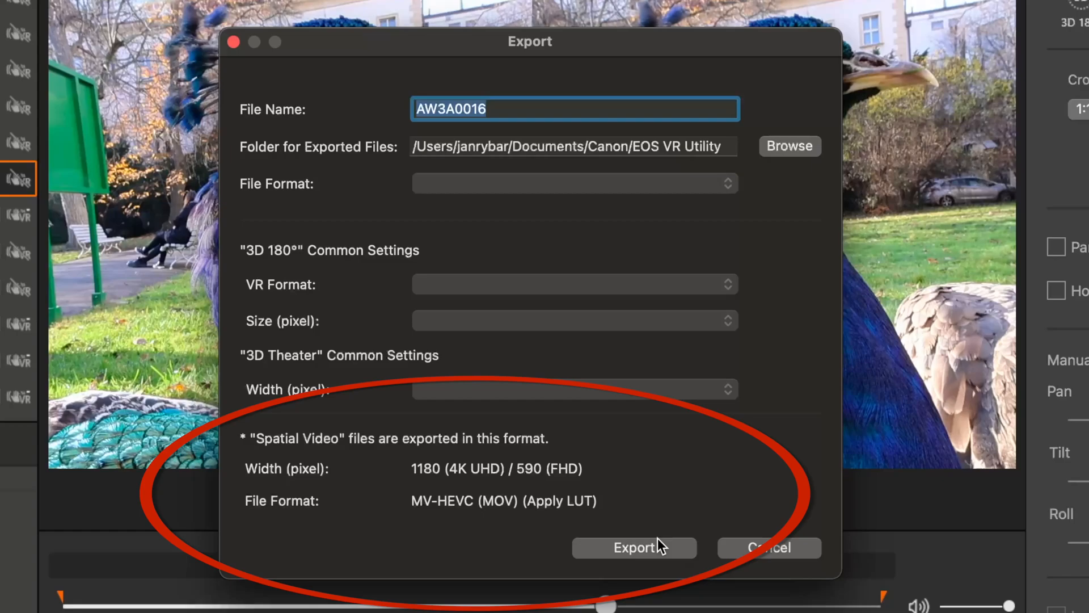
left_click(633, 547)
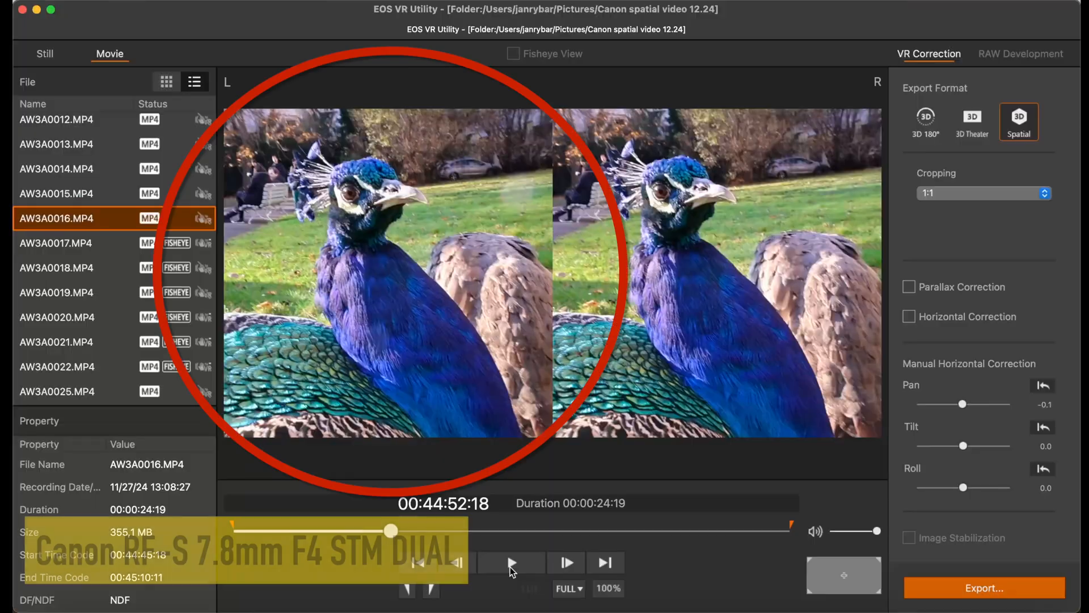
left_click(512, 563)
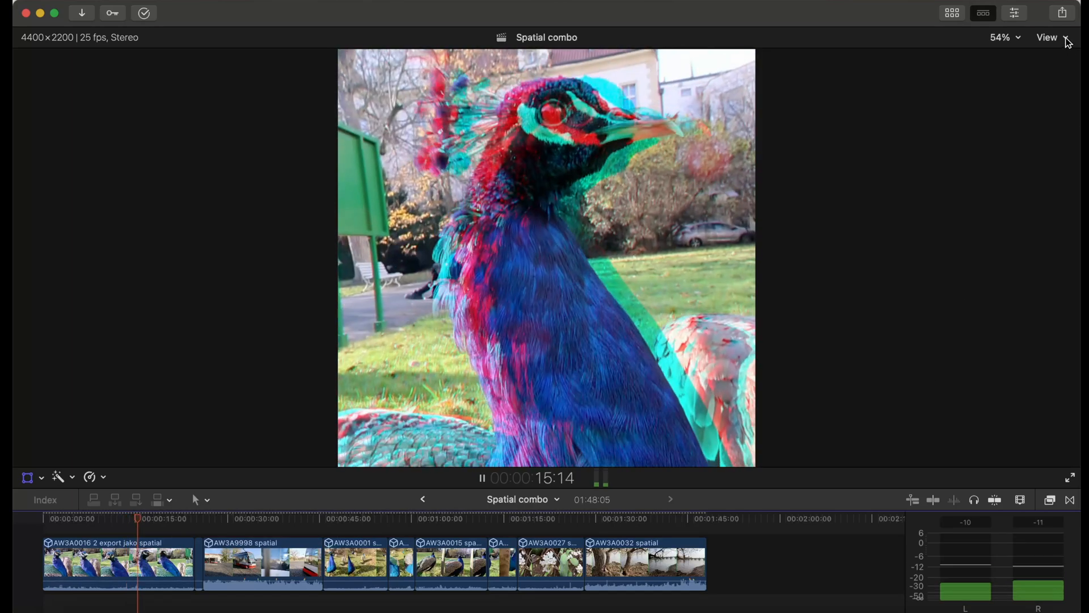
left_click(1047, 37)
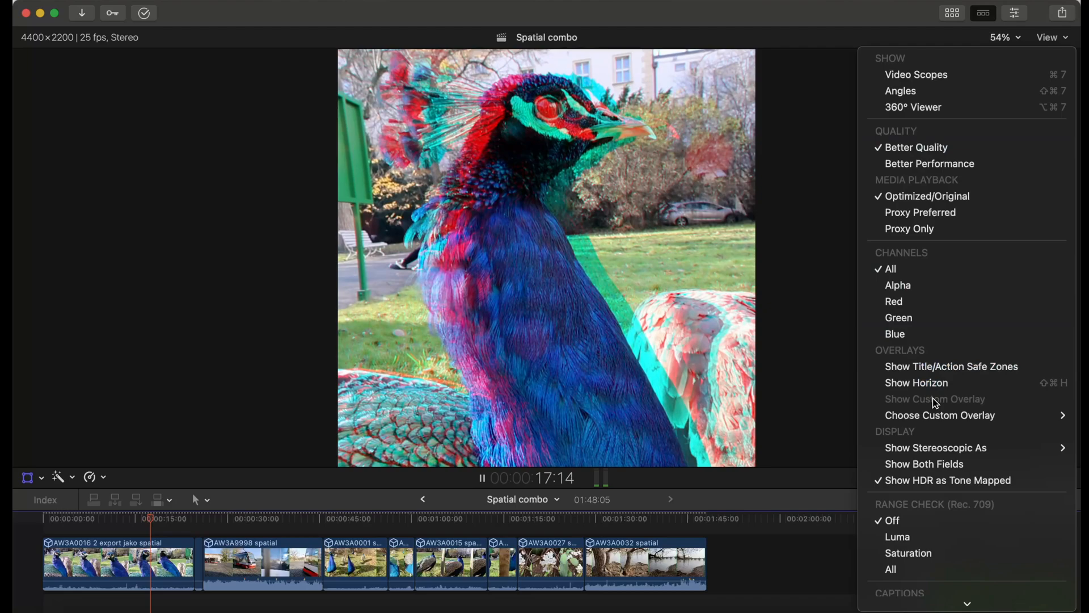
left_click(937, 447)
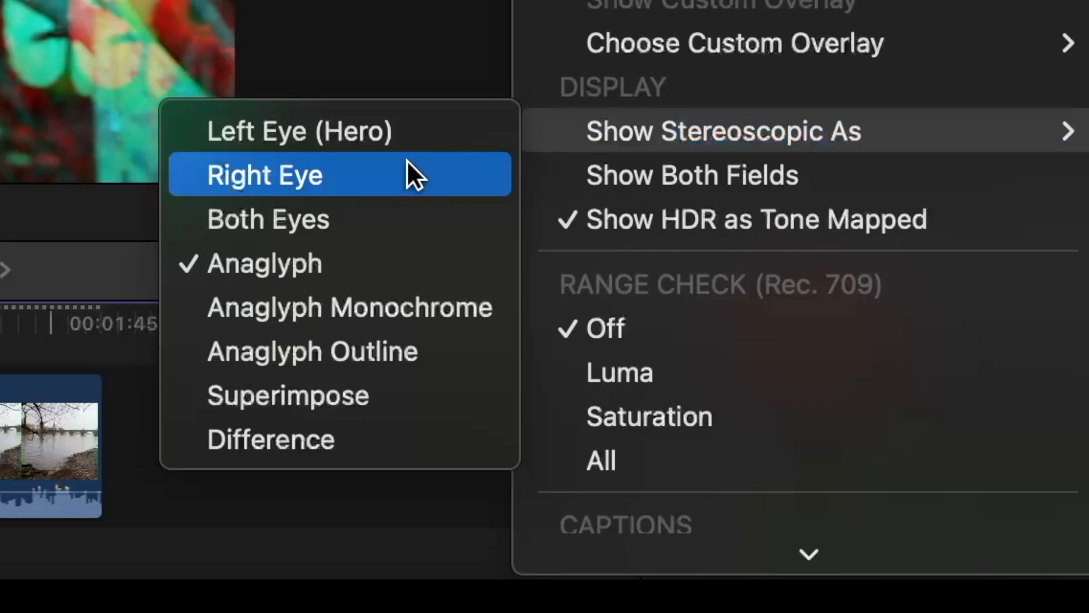
left_click(265, 175)
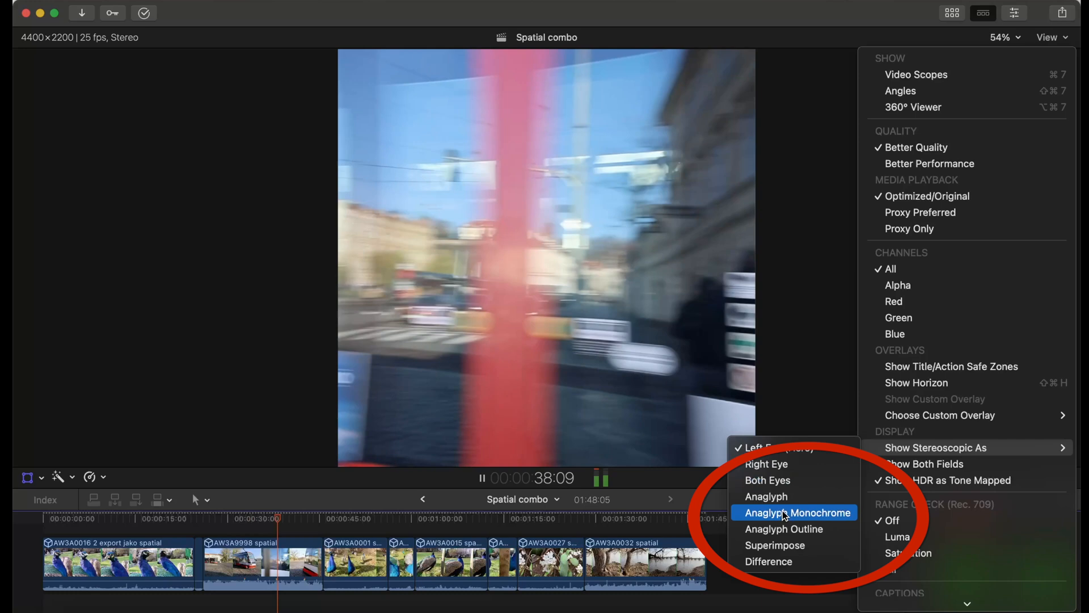
left_click(799, 511)
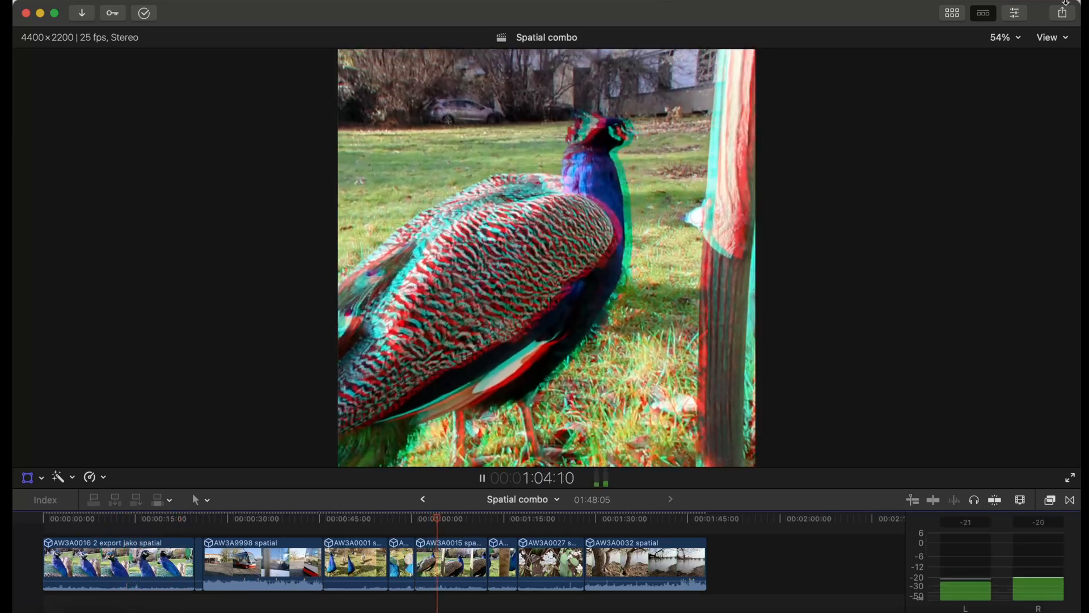
Bring up the Share destinations, including Apple Vision Pro MV-HEVC
left_click(1061, 12)
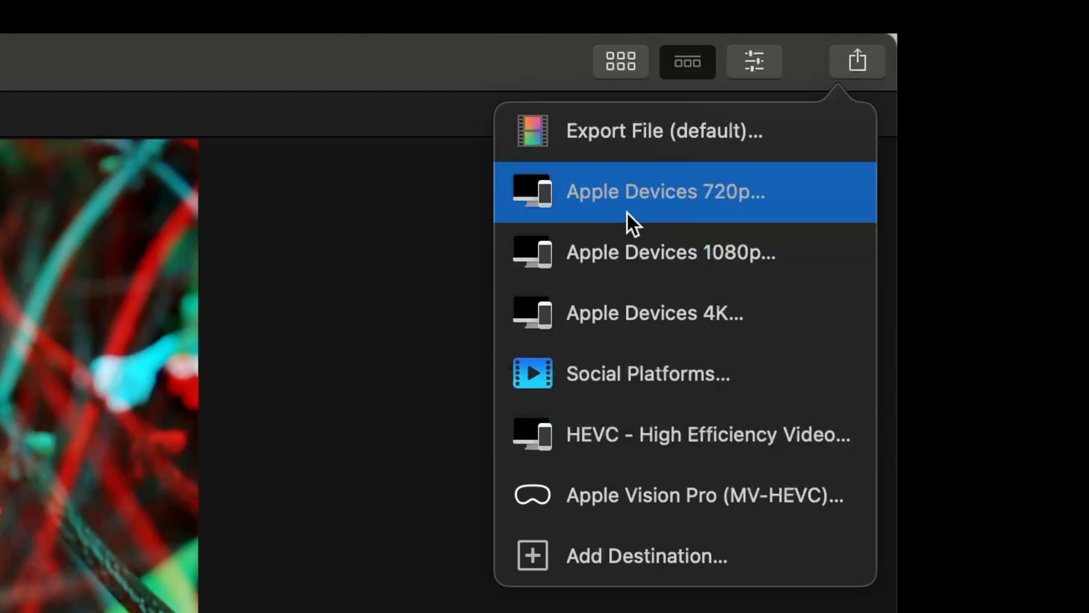
mouse_move(637, 495)
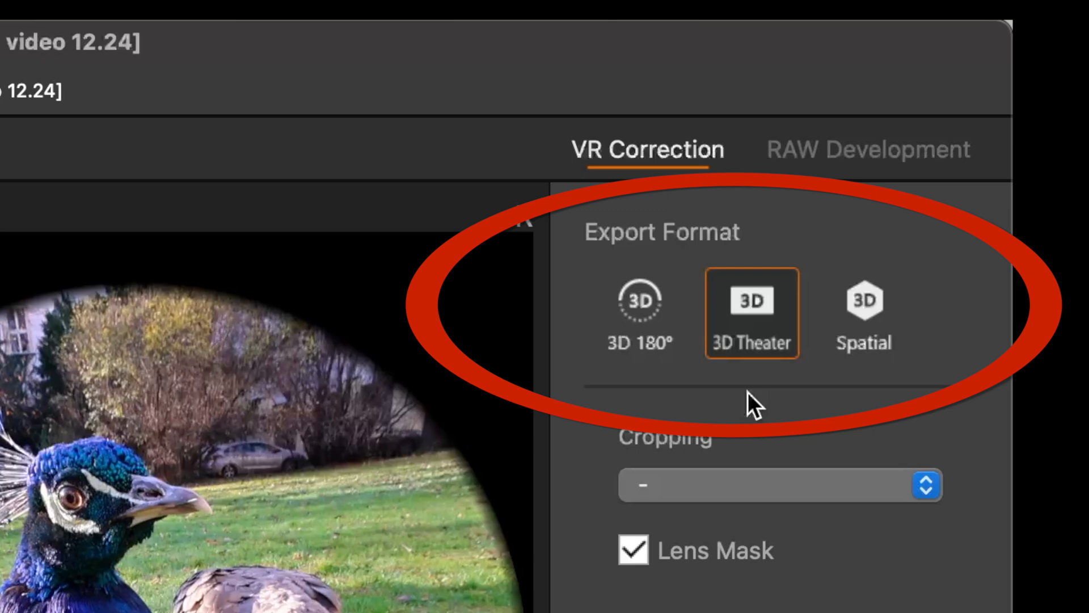
mouse_move(864, 314)
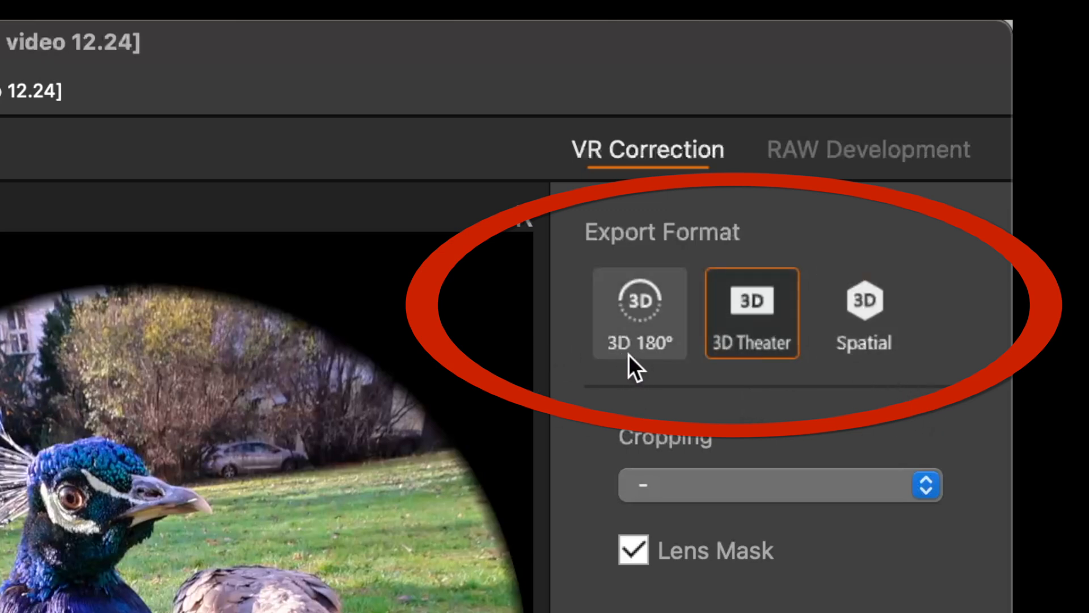
mouse_move(651, 375)
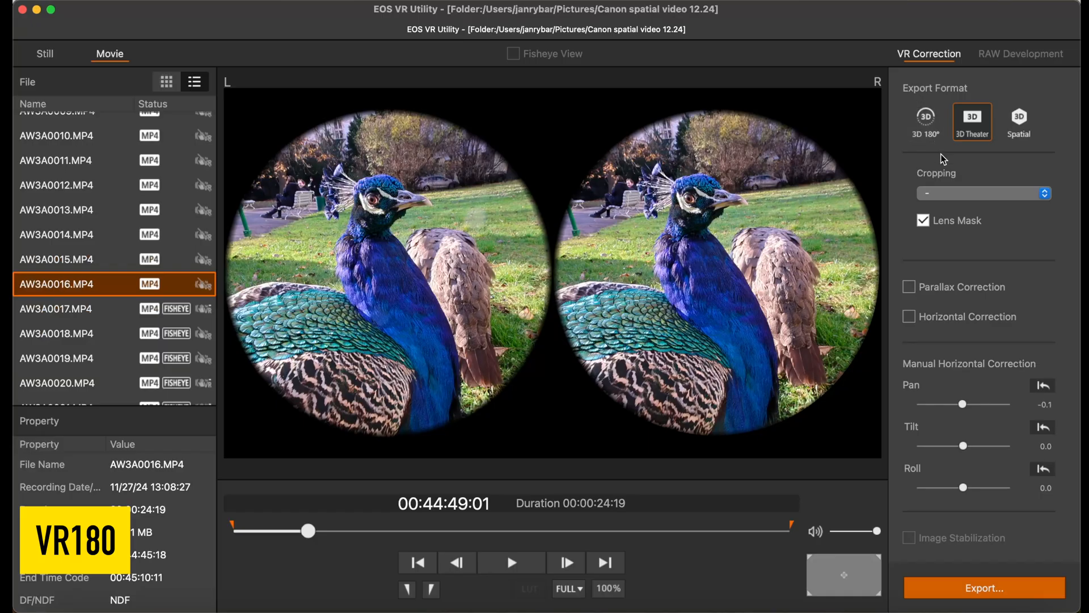
Switch to the fisheye clip AW3A0017 and play it with 3D 180° export
left_click(62, 309)
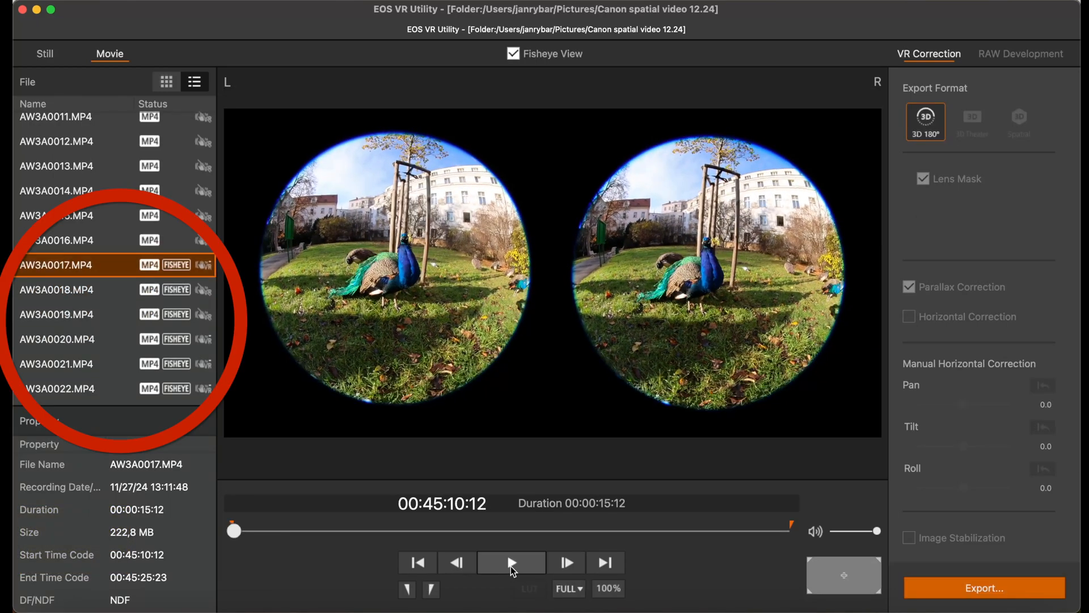
left_click(510, 561)
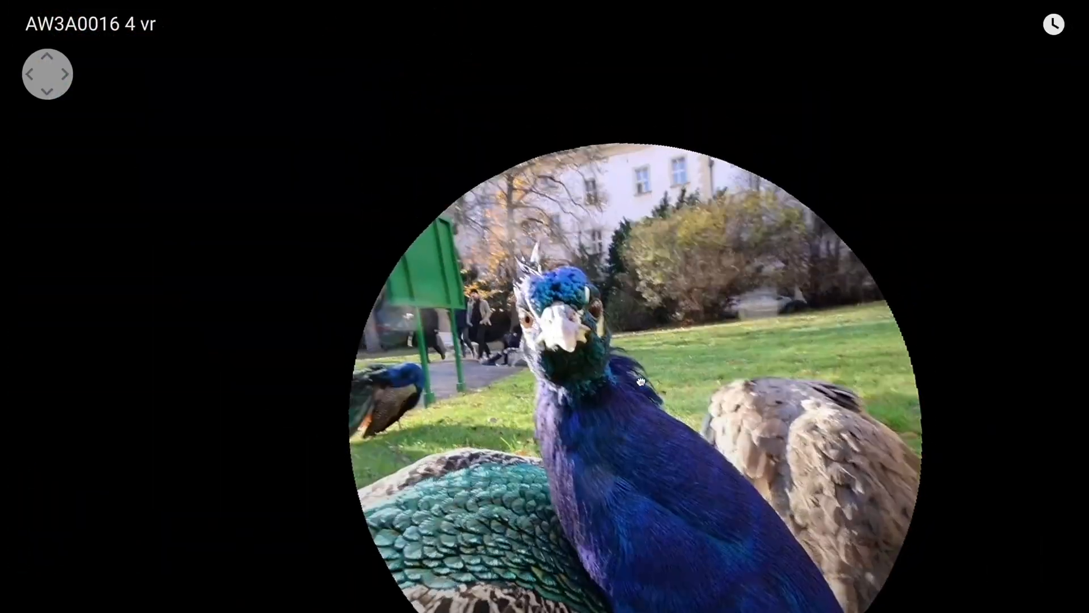
Drag the VR180 player view toward the peacock in the AW3A0016 4 vr upload
left_click_drag(639, 383, 534, 336)
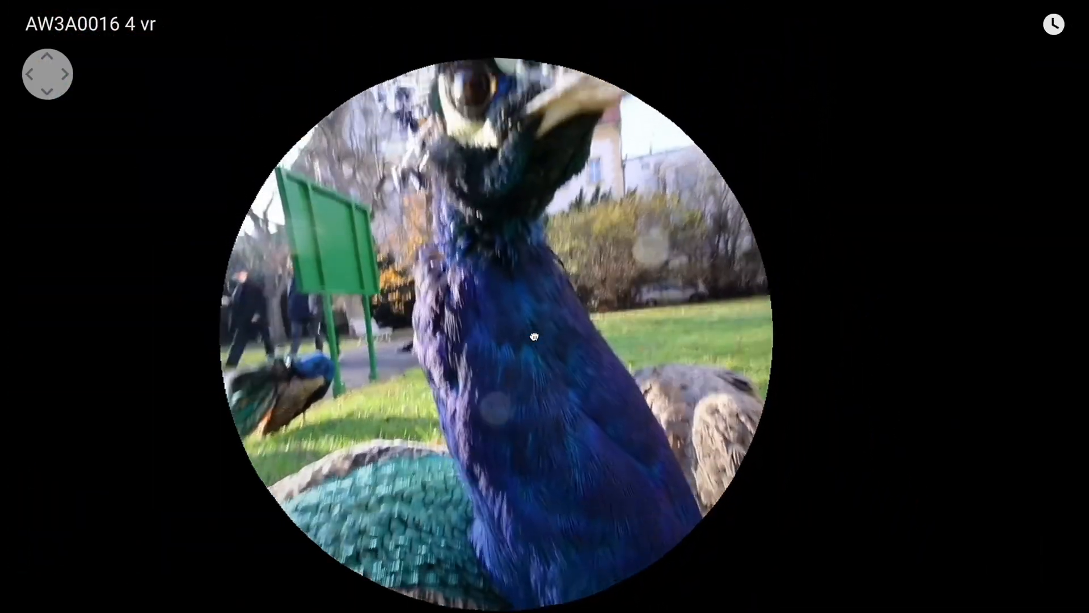